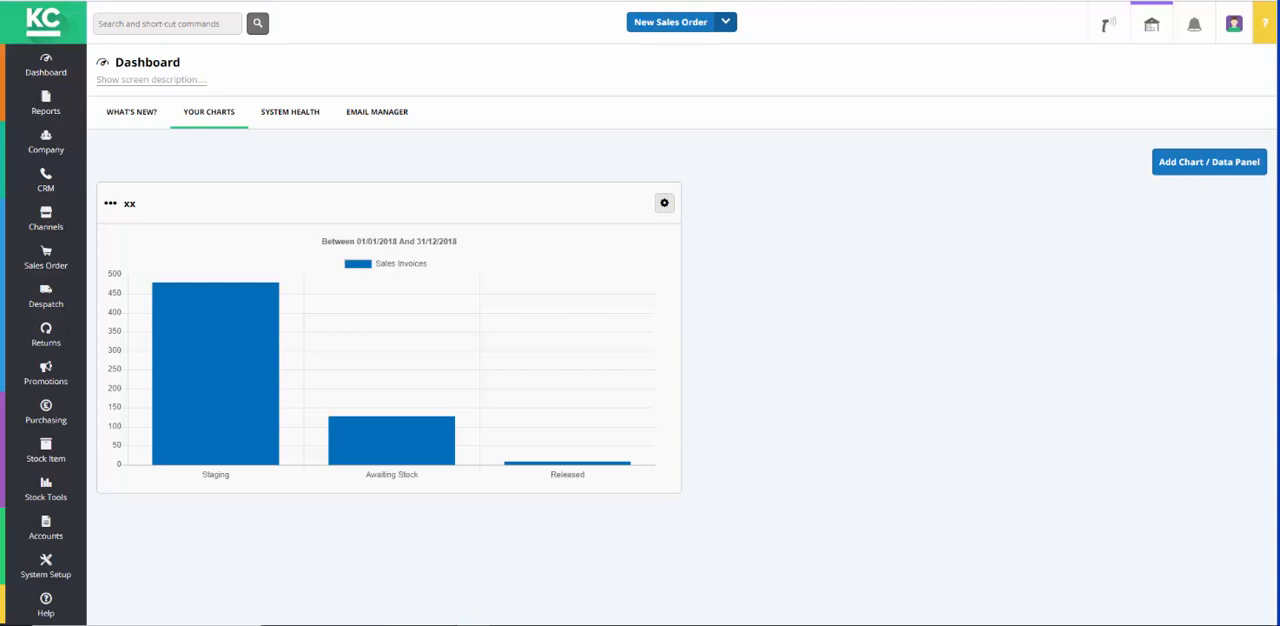
{"action": "mouse_move", "coordinate": [1262, 368]}
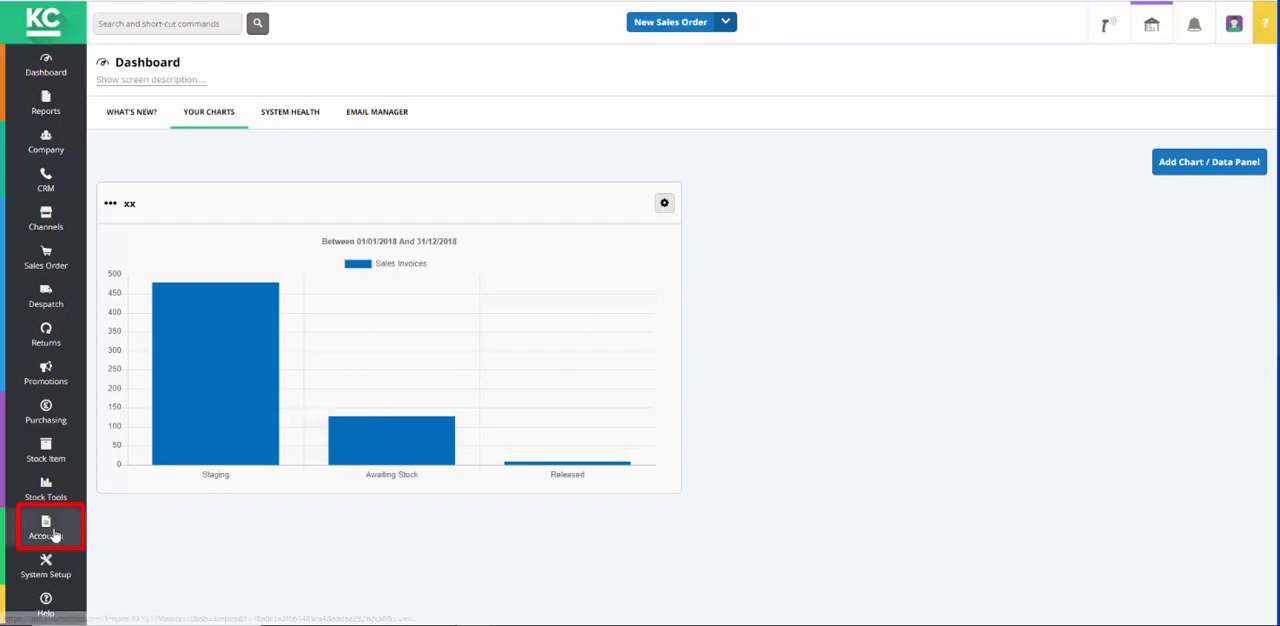
Step: Switch to the Accounts area from the left sidebar
{"action": "left_click", "coordinate": [44, 528]}
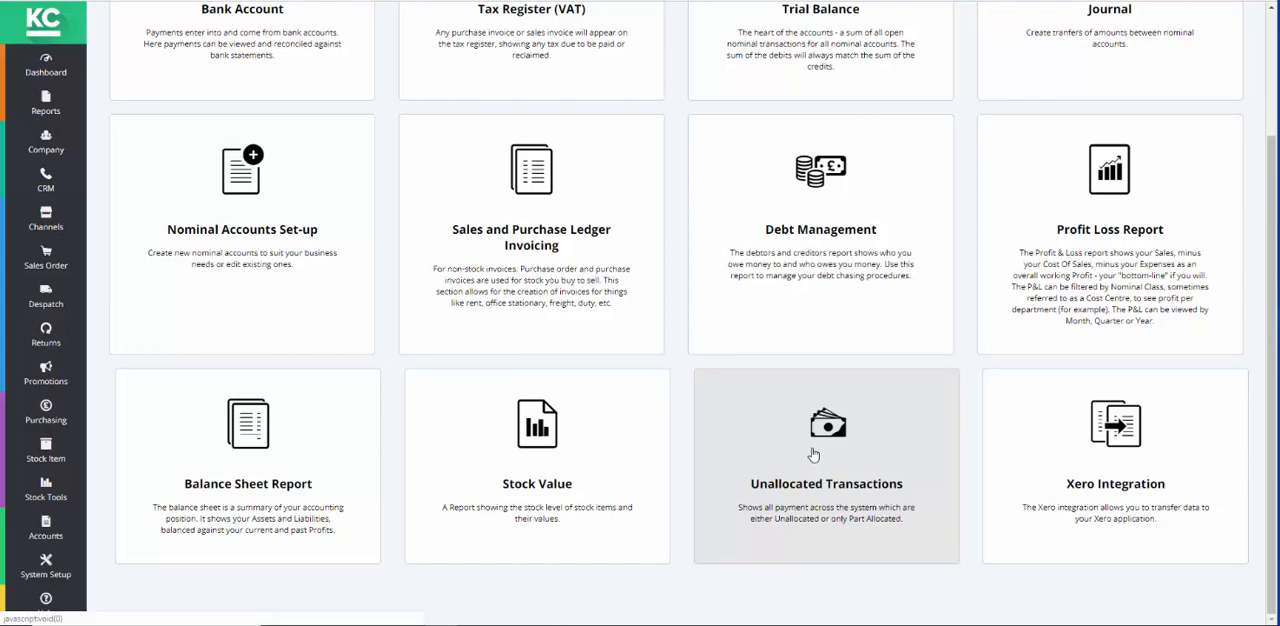
Step: Show the Unallocated Transactions grid and bring up its Filters dialog (URN, company class, date range)
{"action": "left_click", "coordinate": [826, 464]}
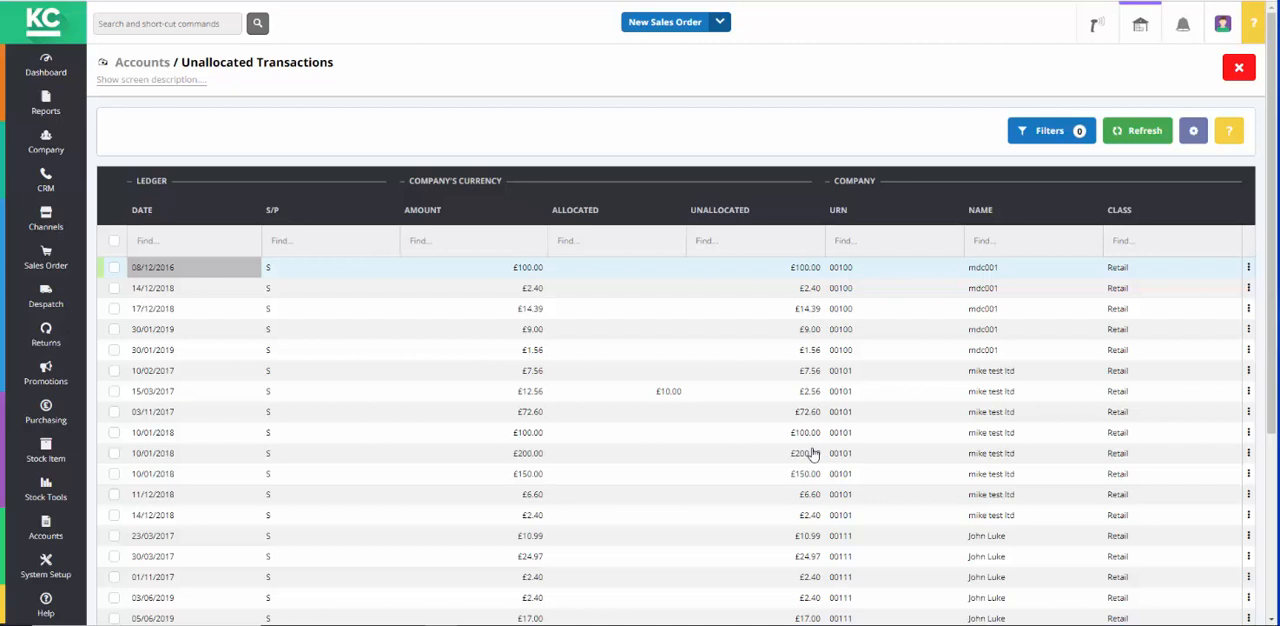
{"action": "mouse_move", "coordinate": [794, 592]}
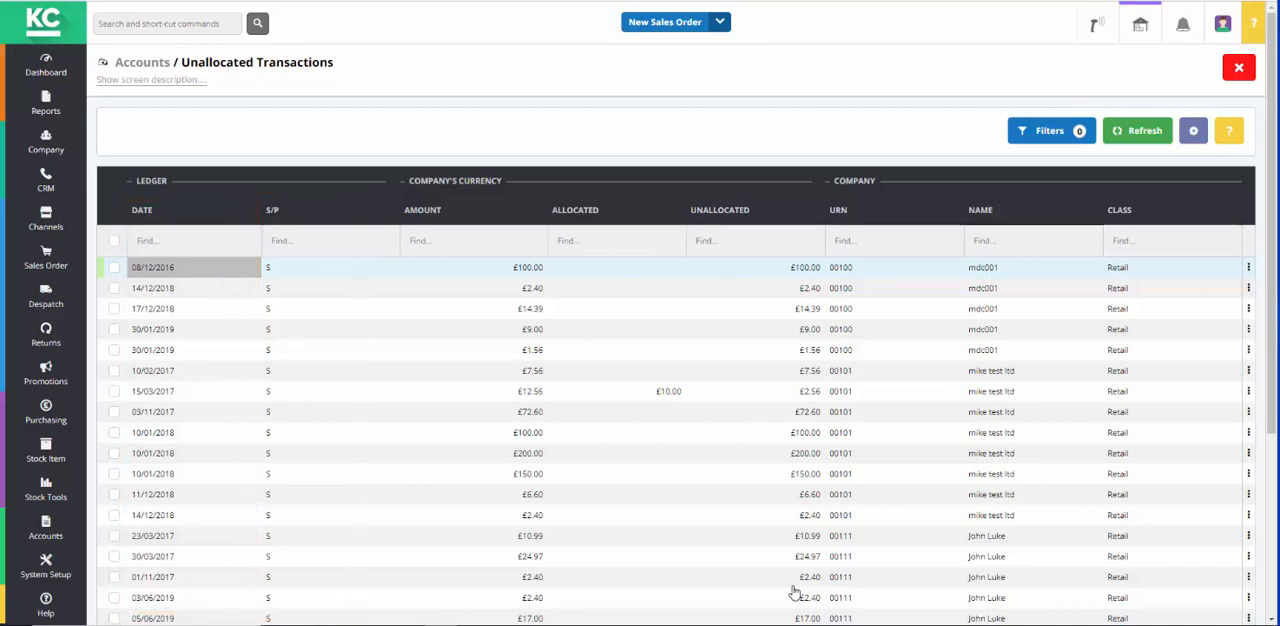
{"action": "left_click", "coordinate": [422, 210]}
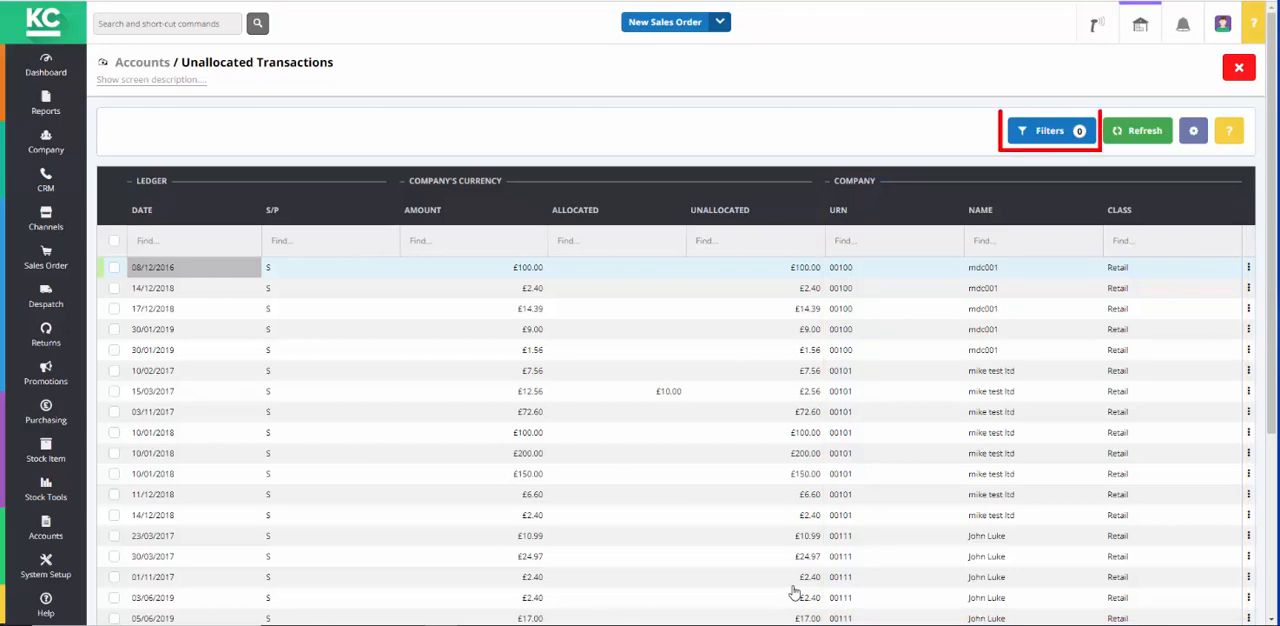
{"action": "mouse_move", "coordinate": [1046, 320]}
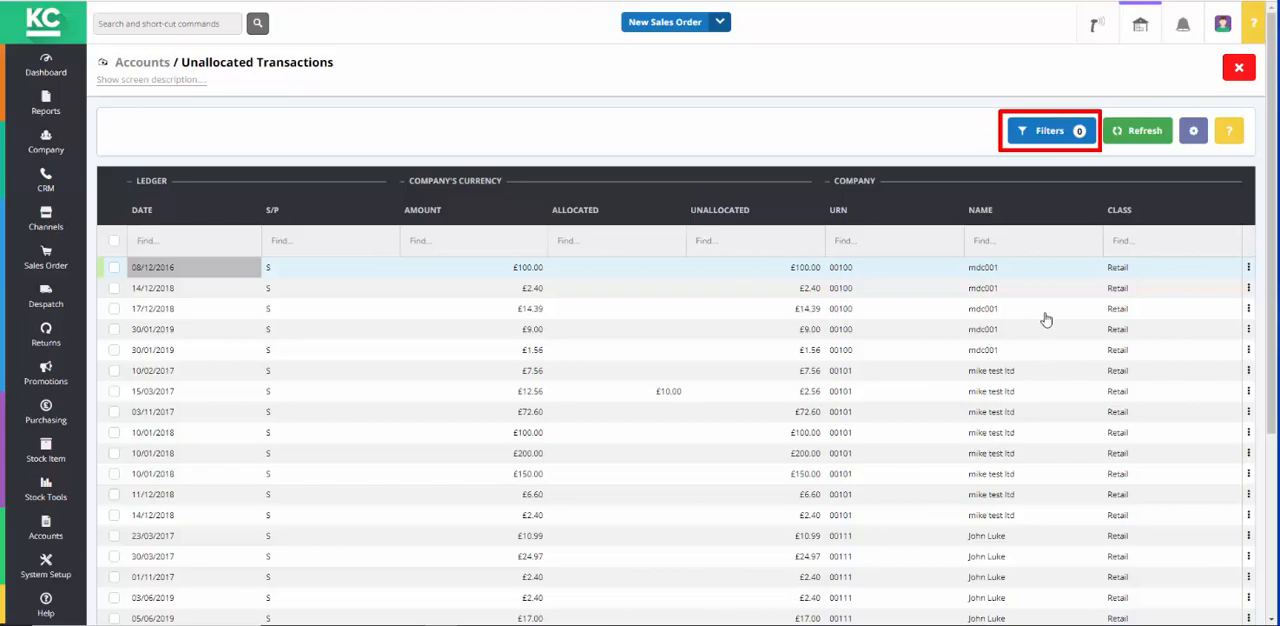
{"action": "left_click", "coordinate": [1048, 130]}
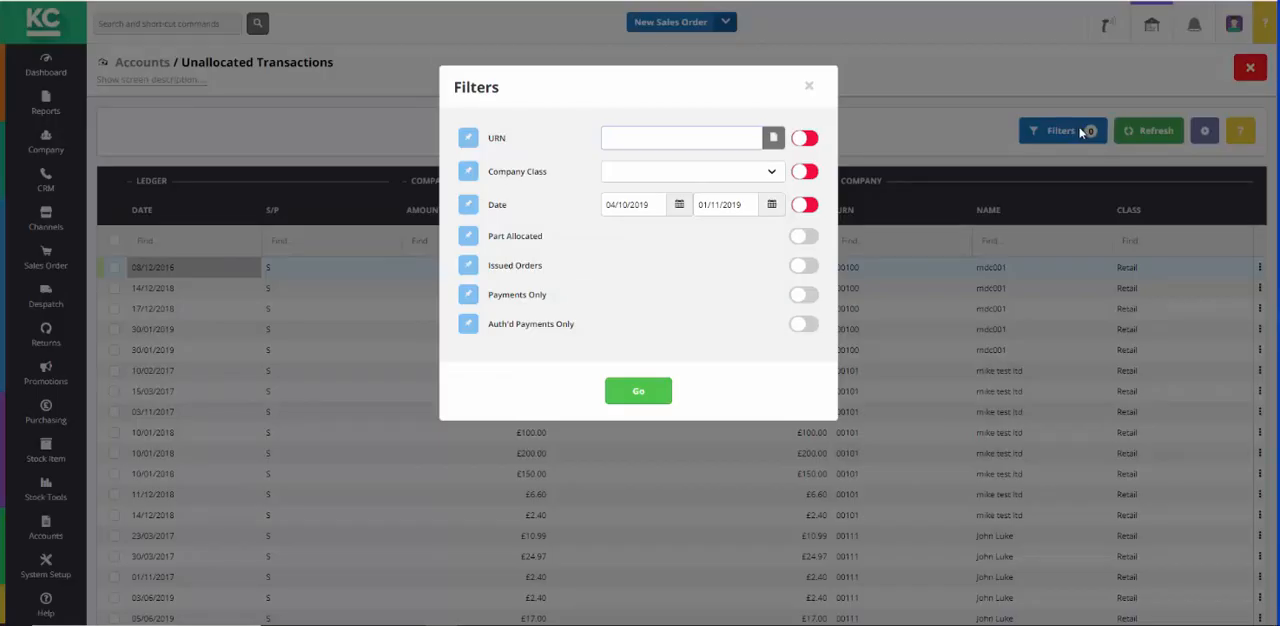